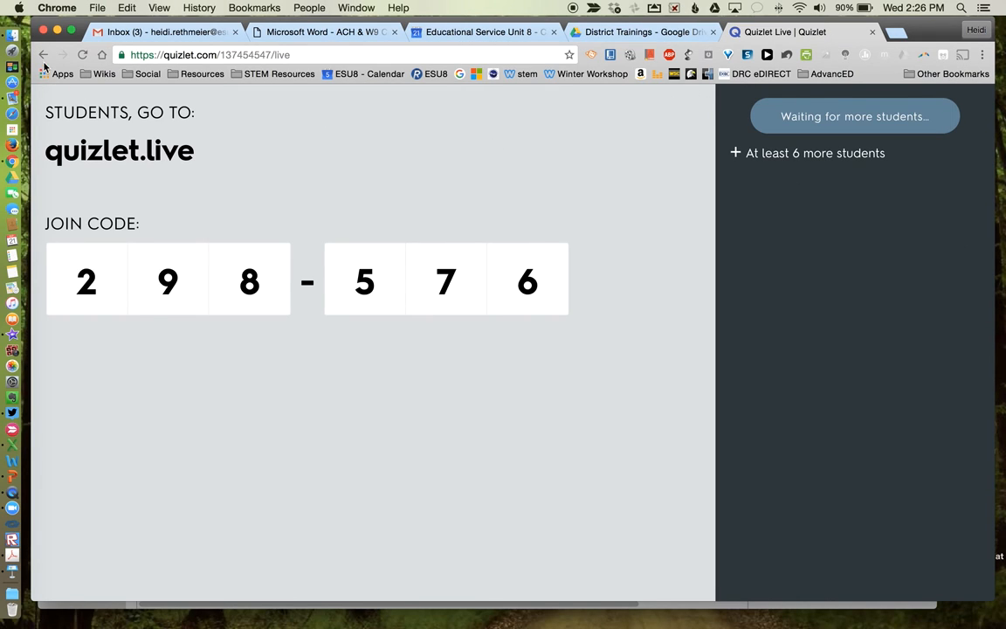
- Go back from the Live join-code screen to the Famous Mothers set page
{"action": "left_click", "coordinate": [44, 54]}
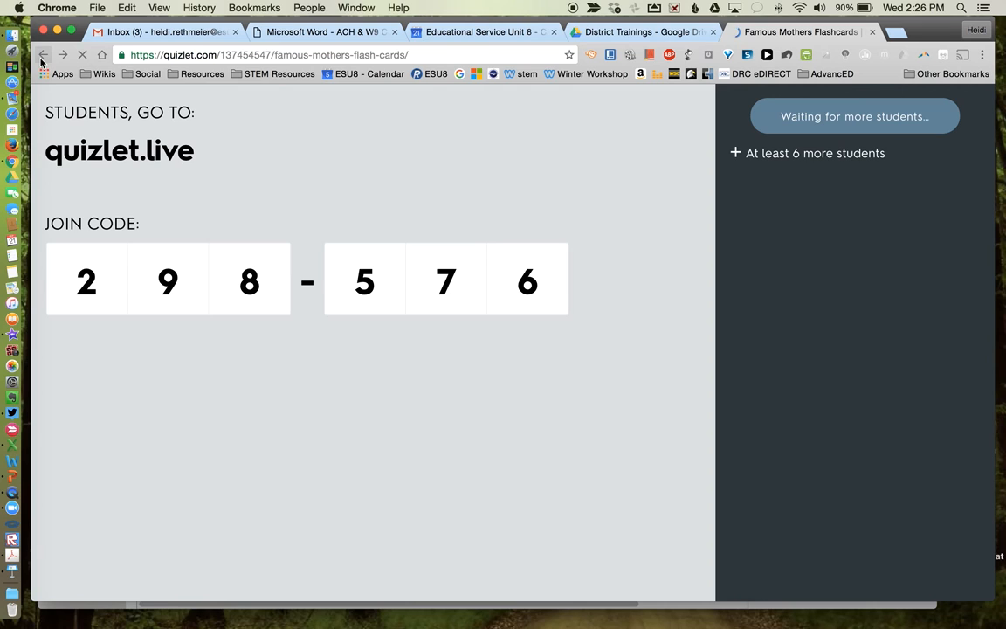
{"action": "left_click", "coordinate": [44, 55]}
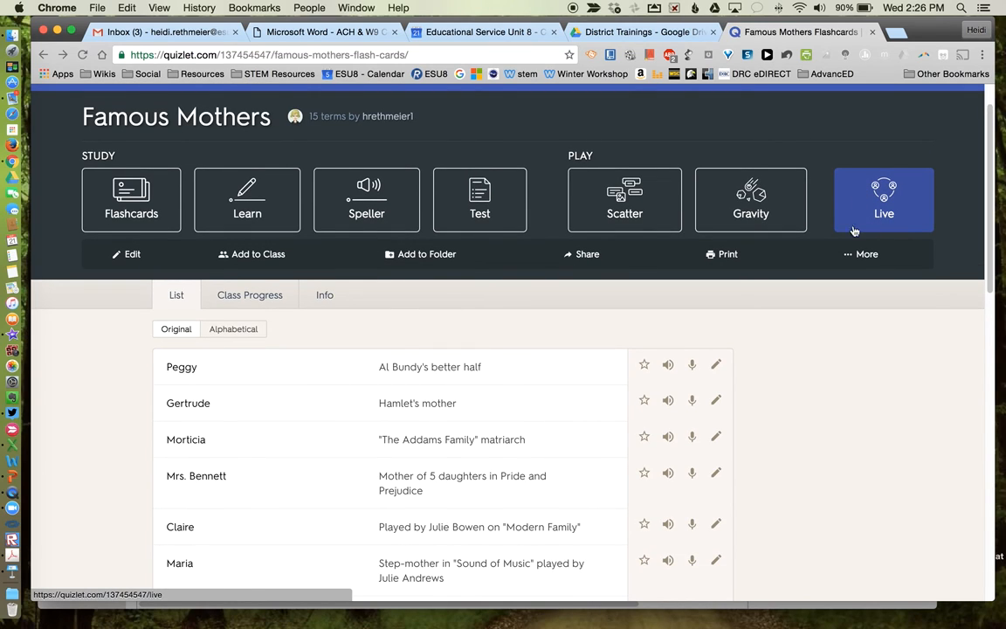
{"action": "mouse_move", "coordinate": [870, 217]}
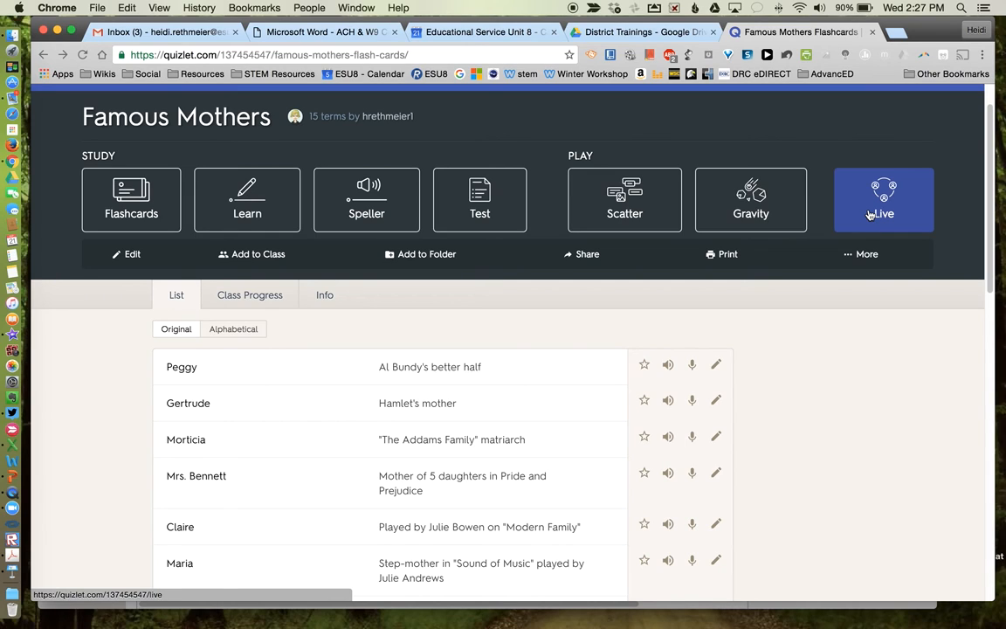
{"action": "mouse_move", "coordinate": [886, 171]}
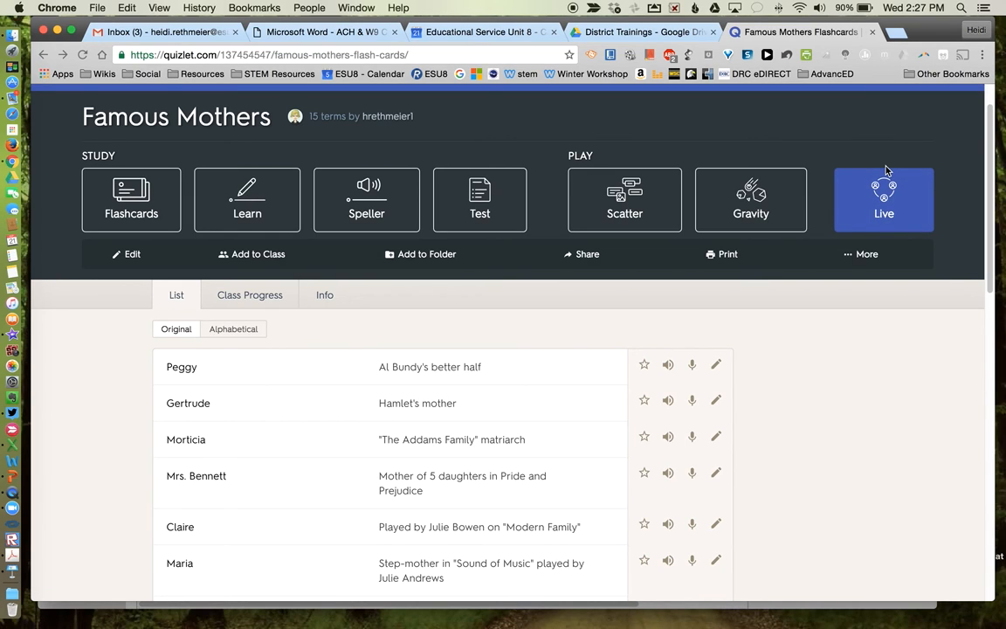
{"action": "mouse_move", "coordinate": [196, 373]}
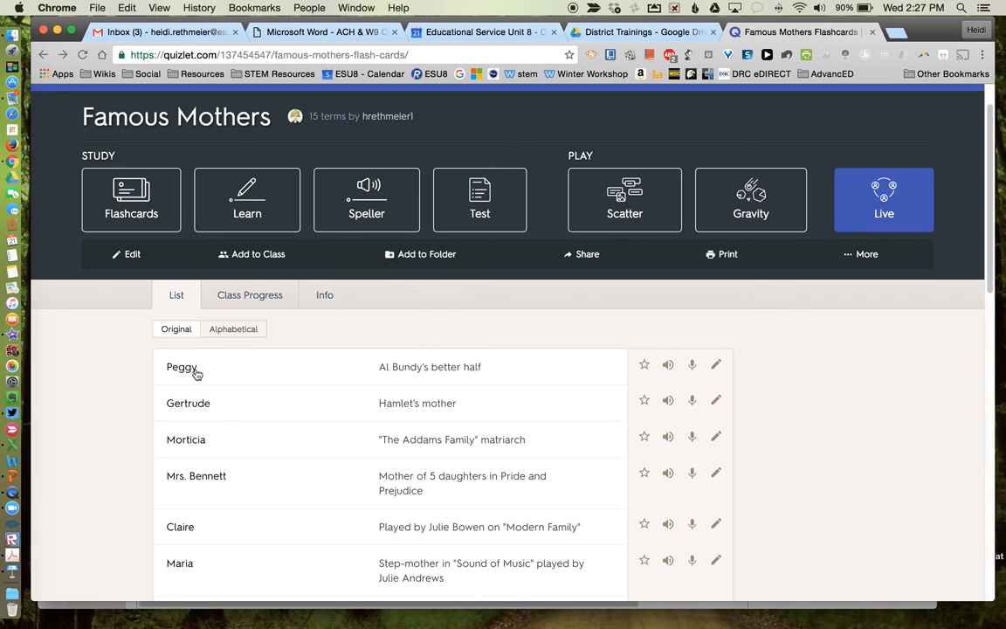